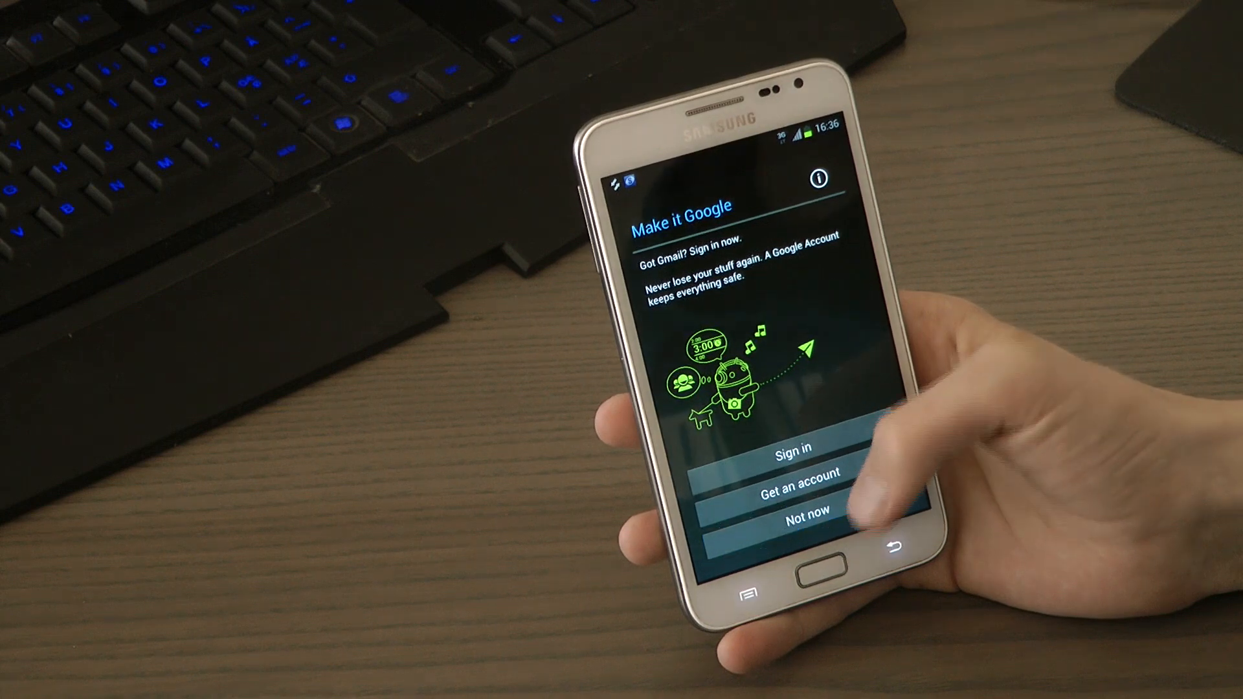
Step: Skip Google sign-in with Not now, then continue past the phone-owner name screen
click(803, 513)
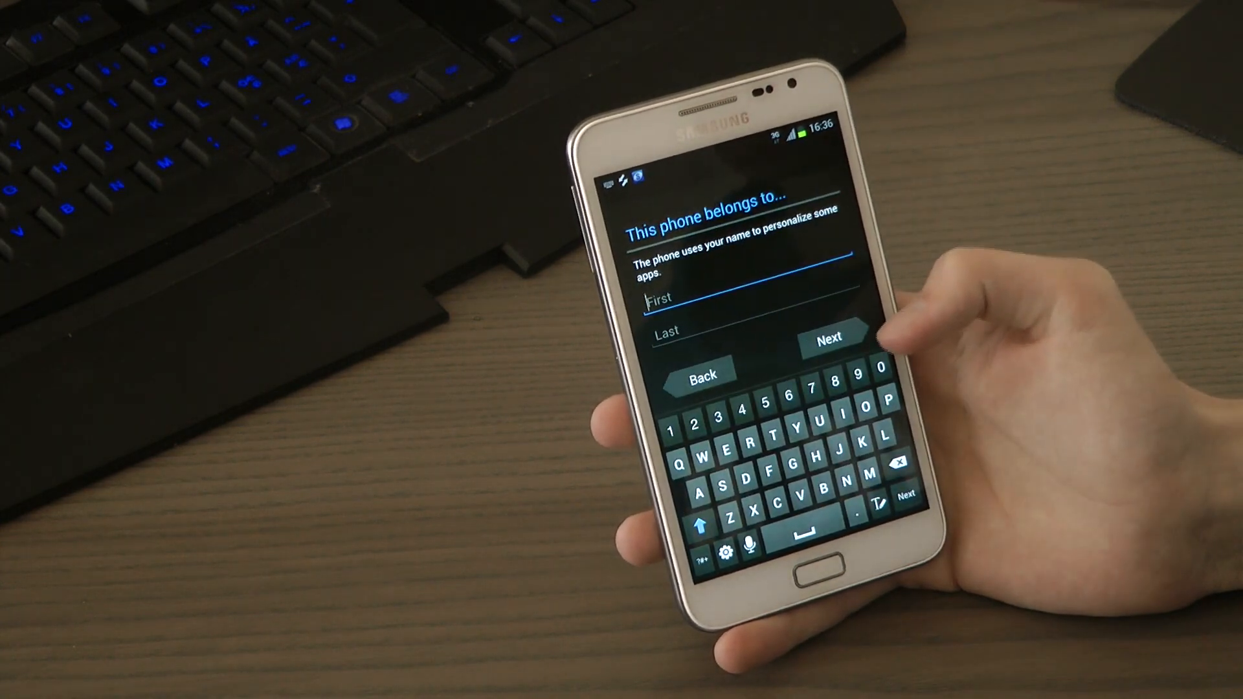
click(829, 338)
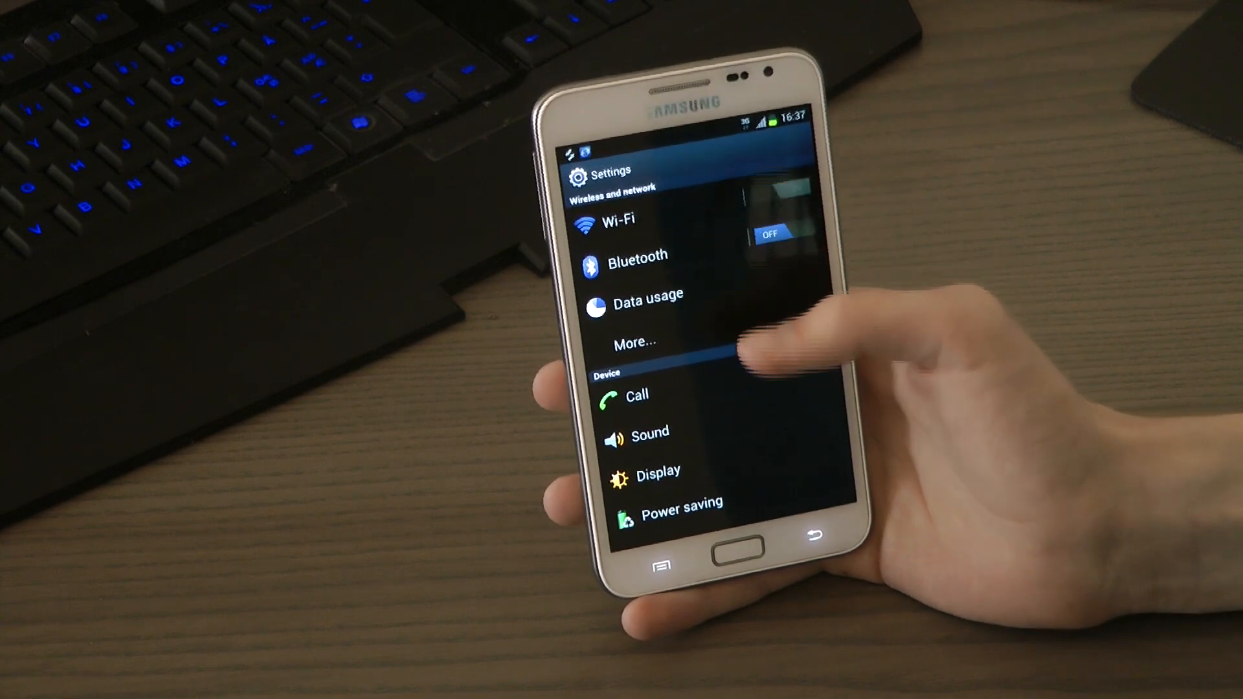
Step: Scroll to the bottom of Settings and open About phone
scroll(down, 3)
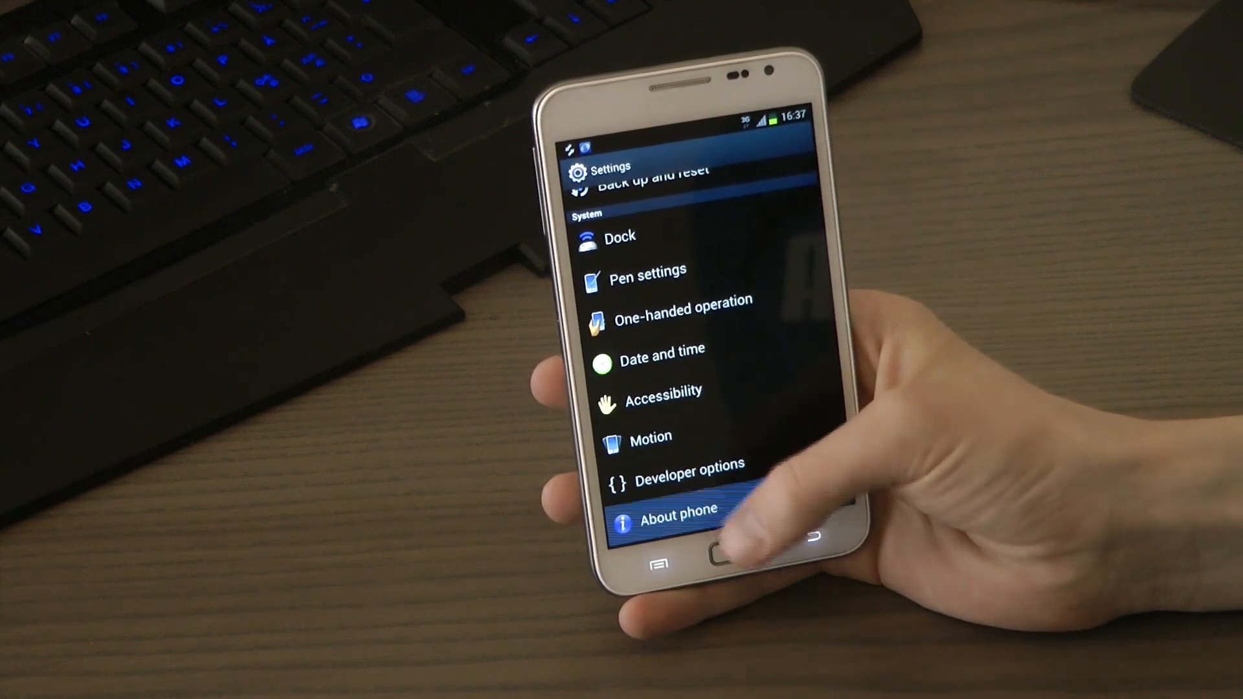
click(678, 512)
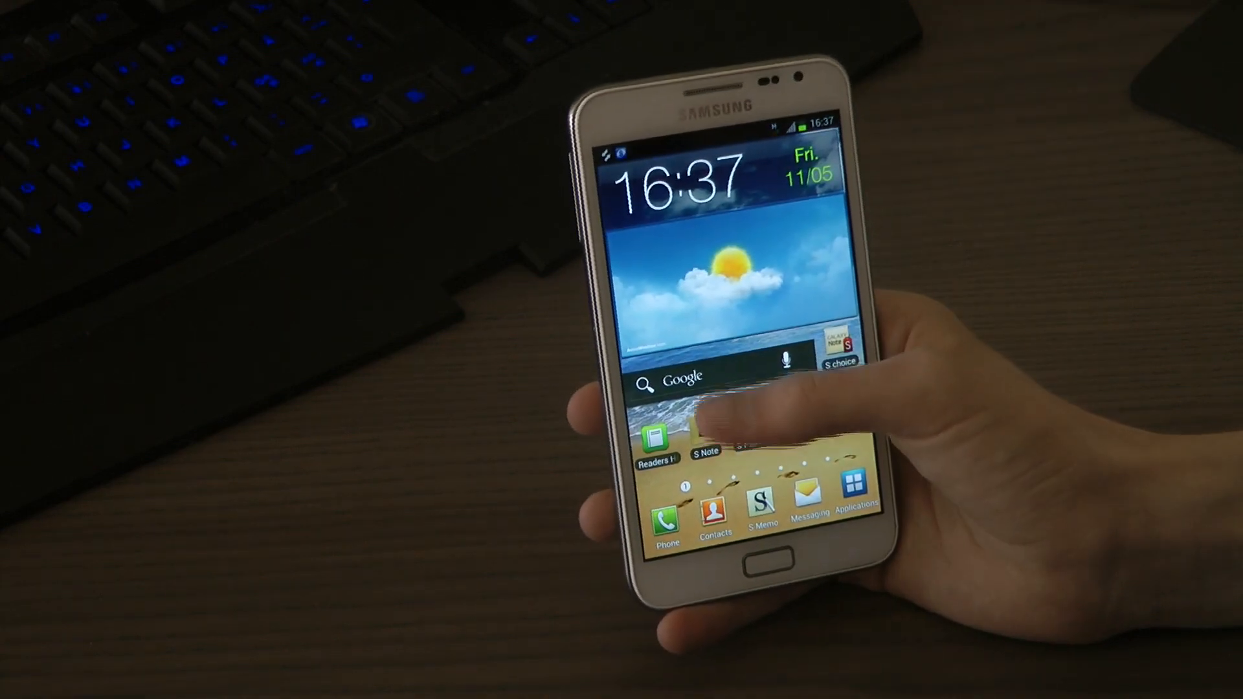
Step: Go back to the home screen's first page with its clock, weather and shortcuts
click(680, 377)
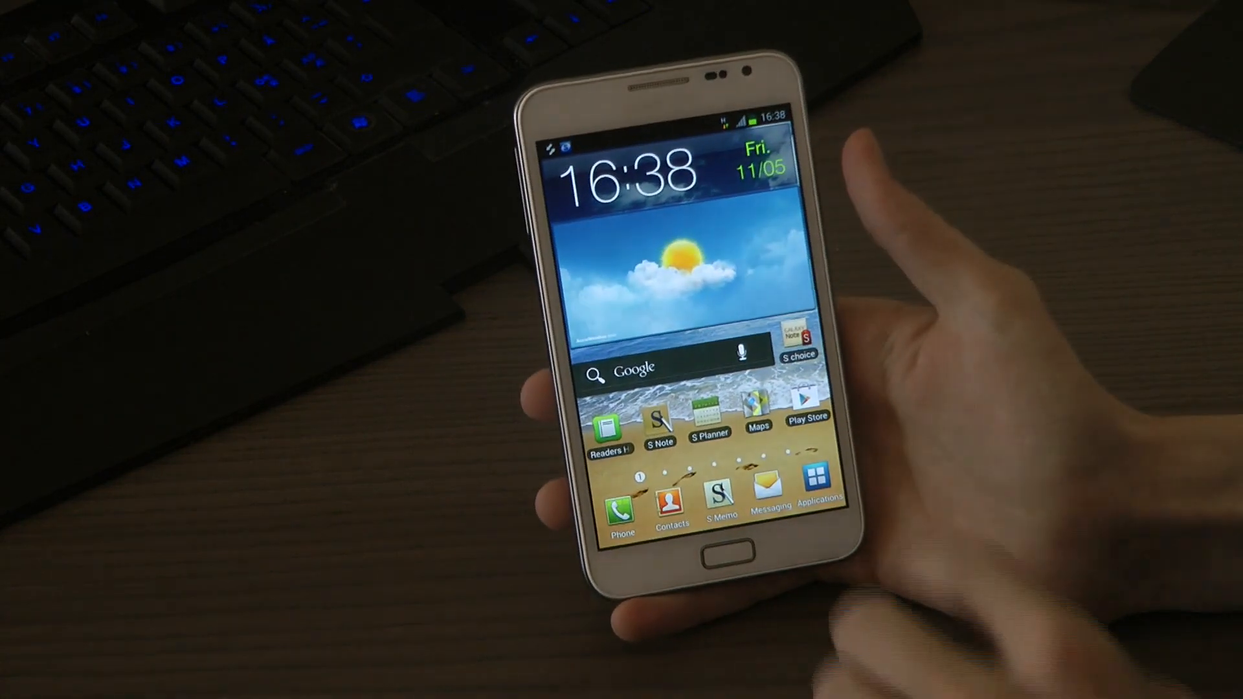
Step: Open the Wi-Fi settings page from the home screen
click(820, 484)
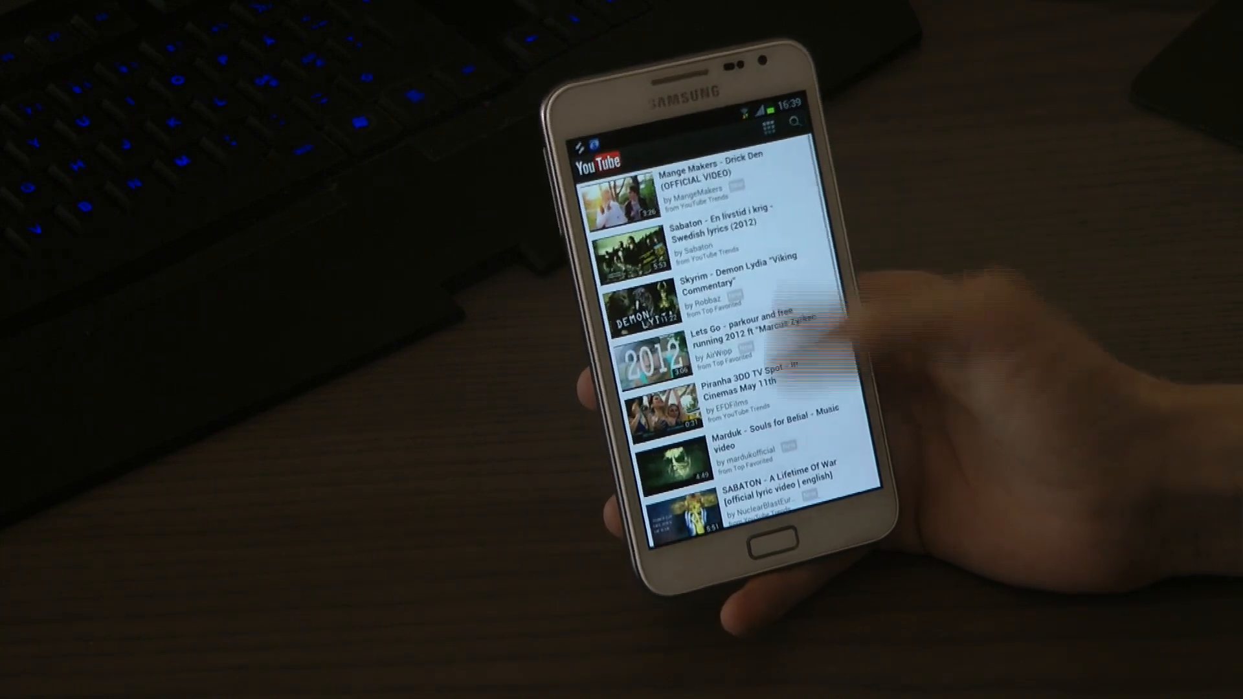
Step: Scroll through m.youtube.com's video list to show entries like Sabaton and Skyrim
scroll(down, 3)
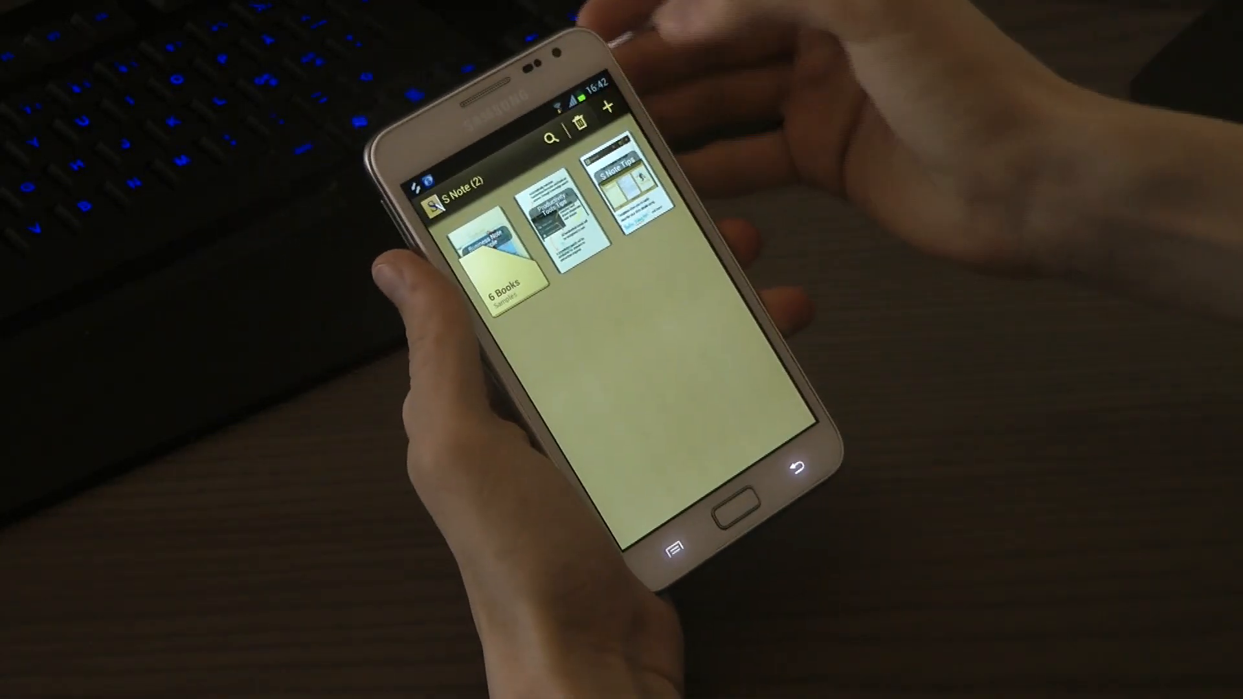
Step: Create a blank new note from the S Note library with the + button
click(612, 107)
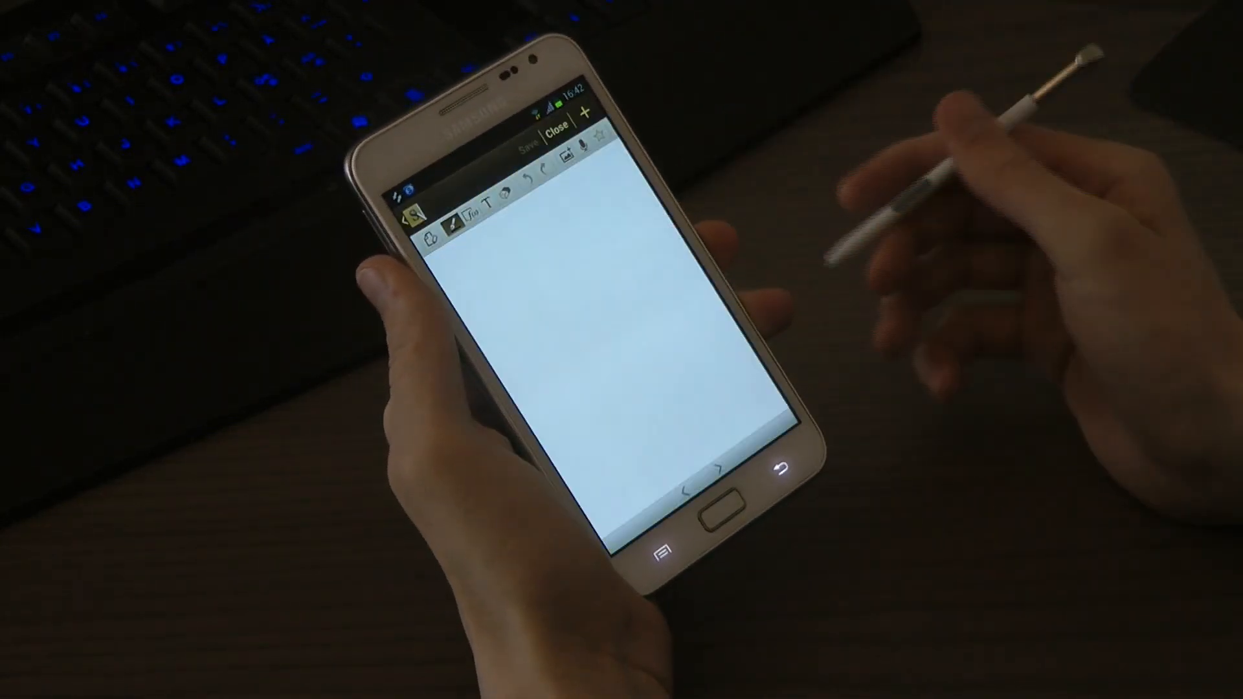